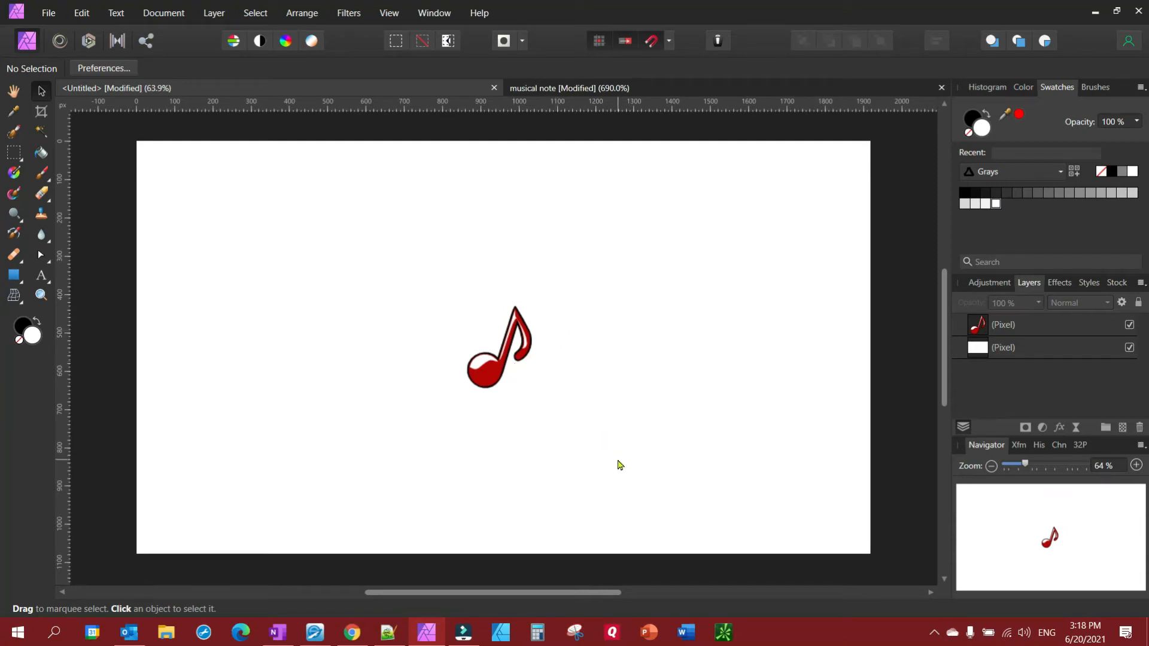
mouse_move(758, 452)
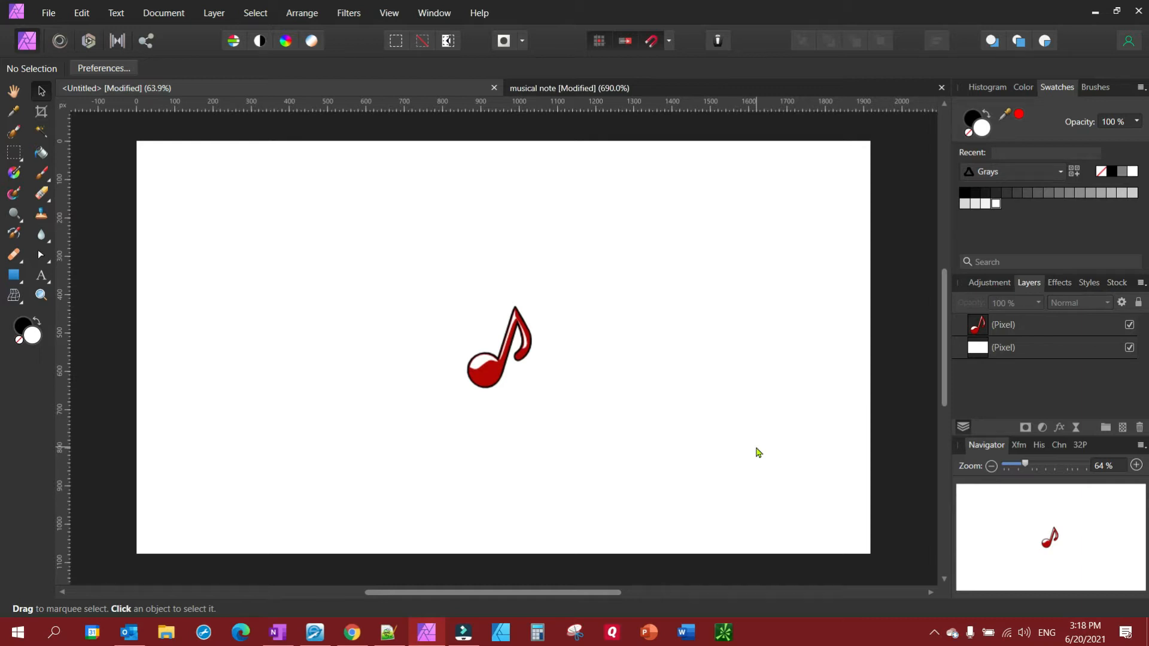
mouse_move(513, 365)
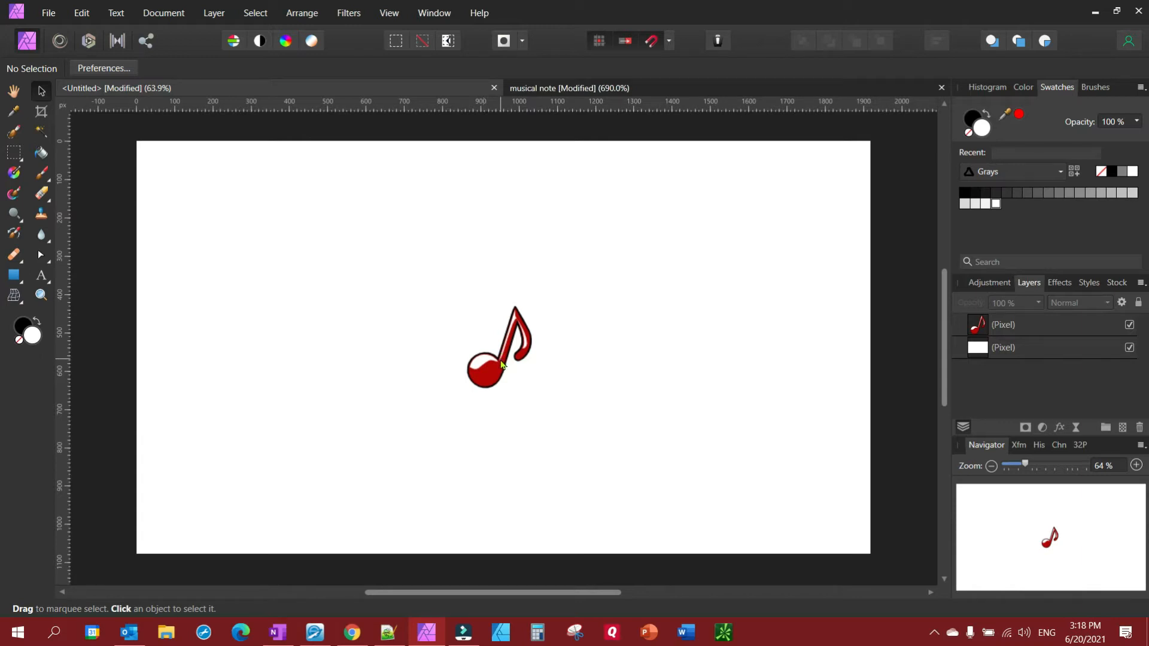
Select the red musical note pixel layer on the canvas with the Move Tool
click(500, 346)
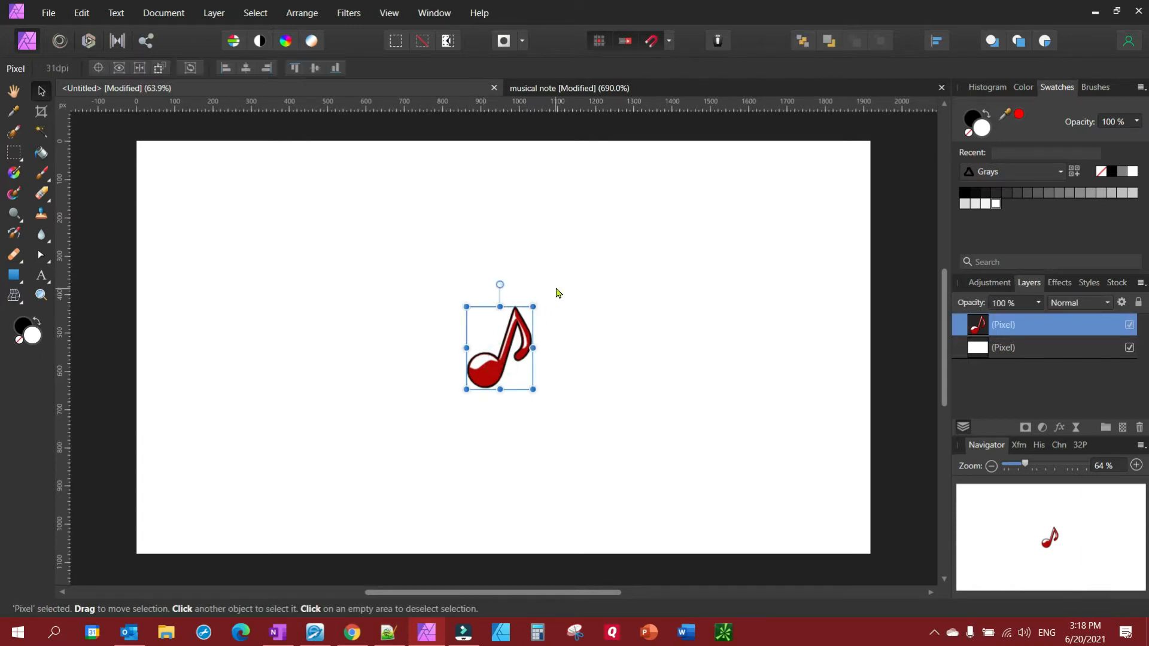
mouse_move(533, 298)
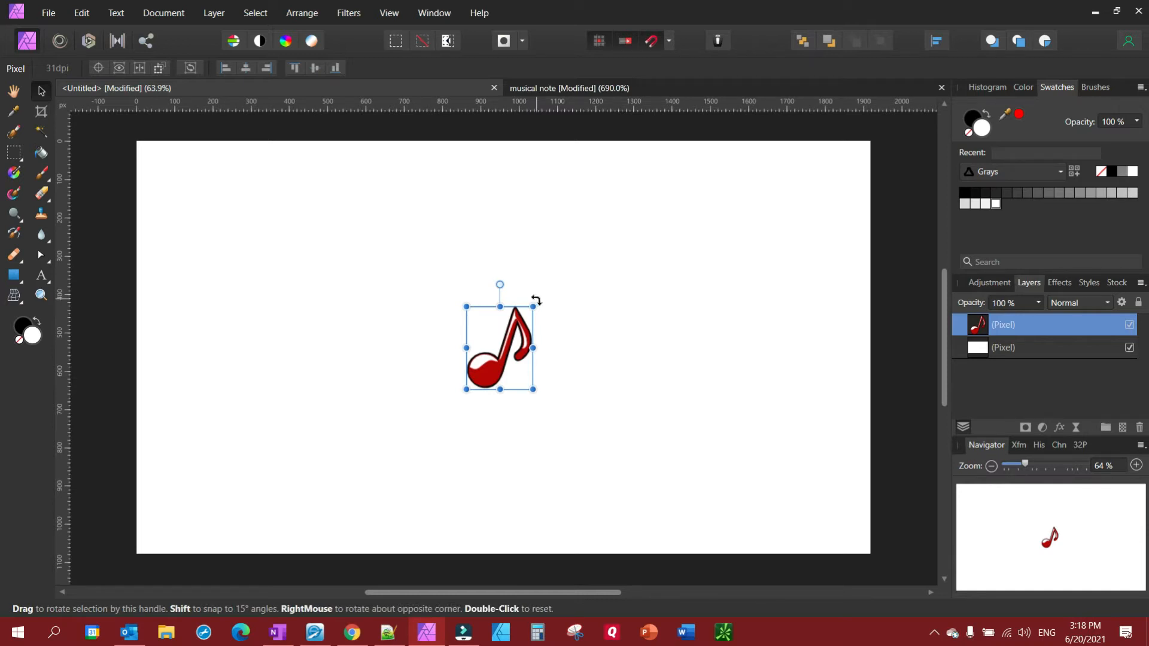
drag(535, 299, 533, 307)
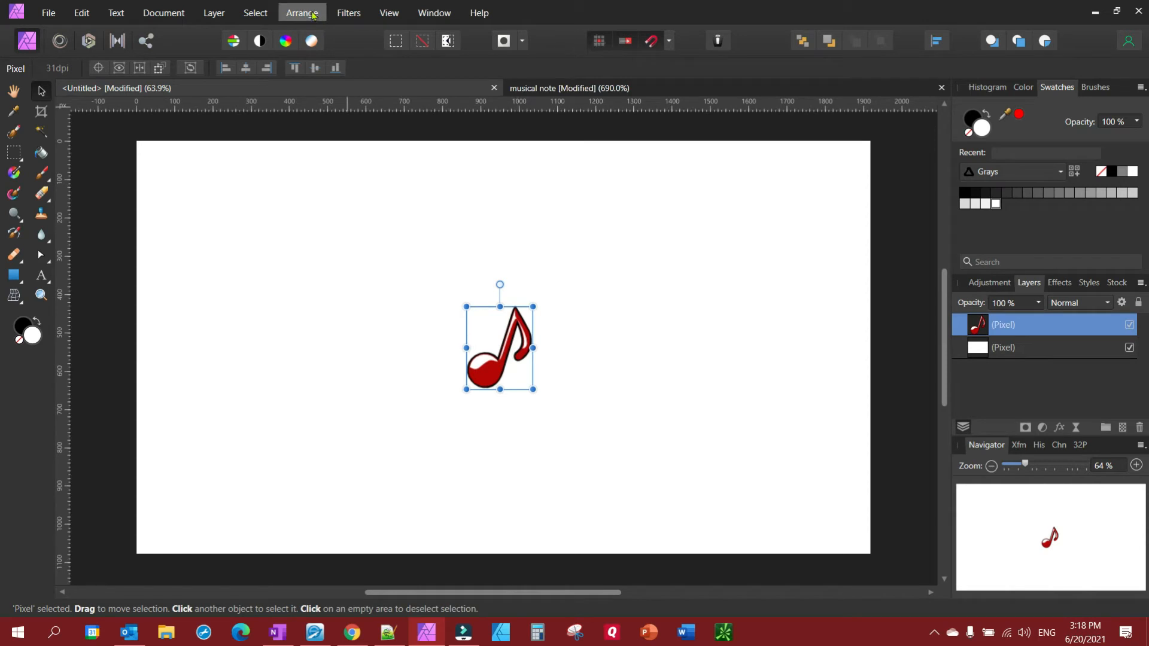
click(301, 13)
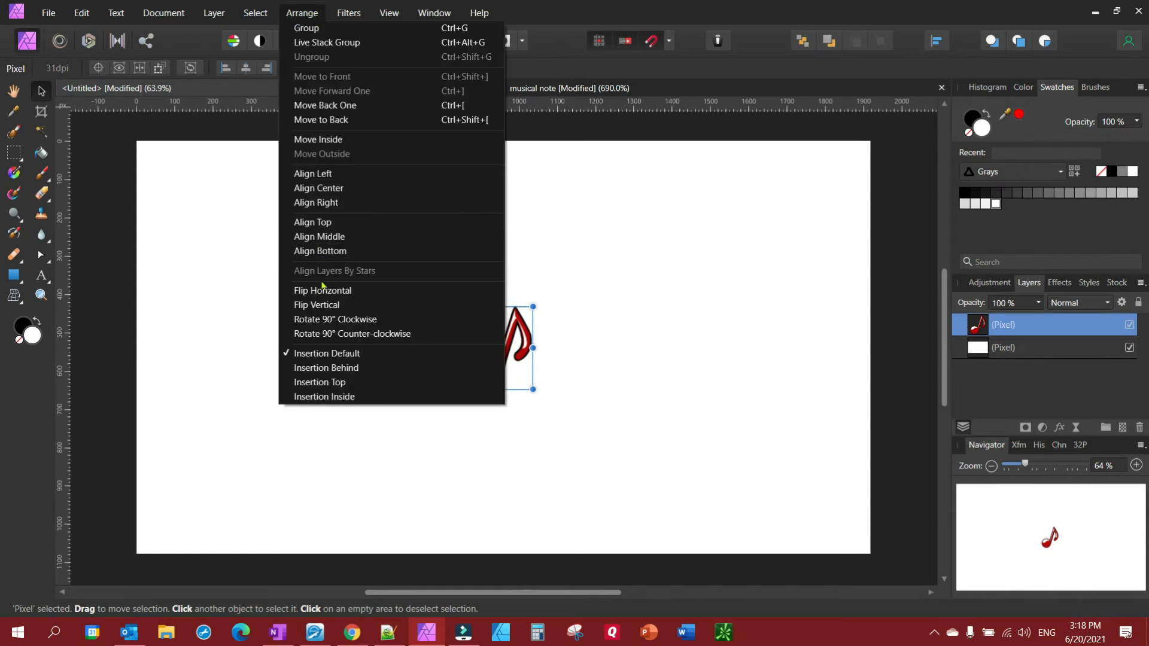
click(323, 290)
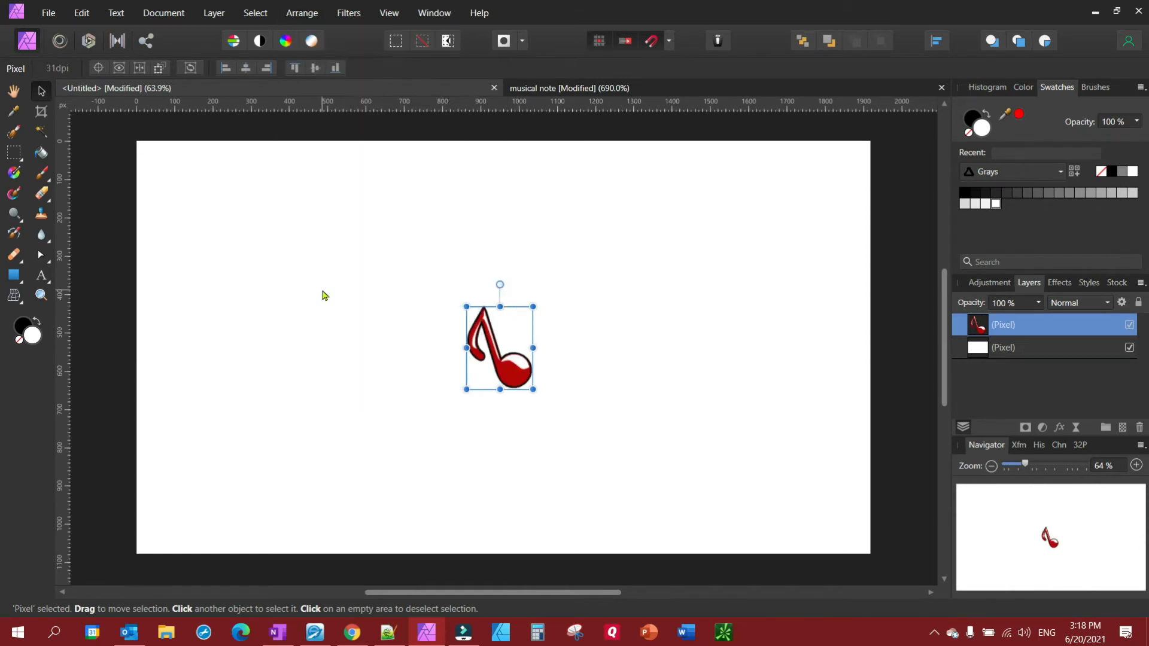
click(301, 12)
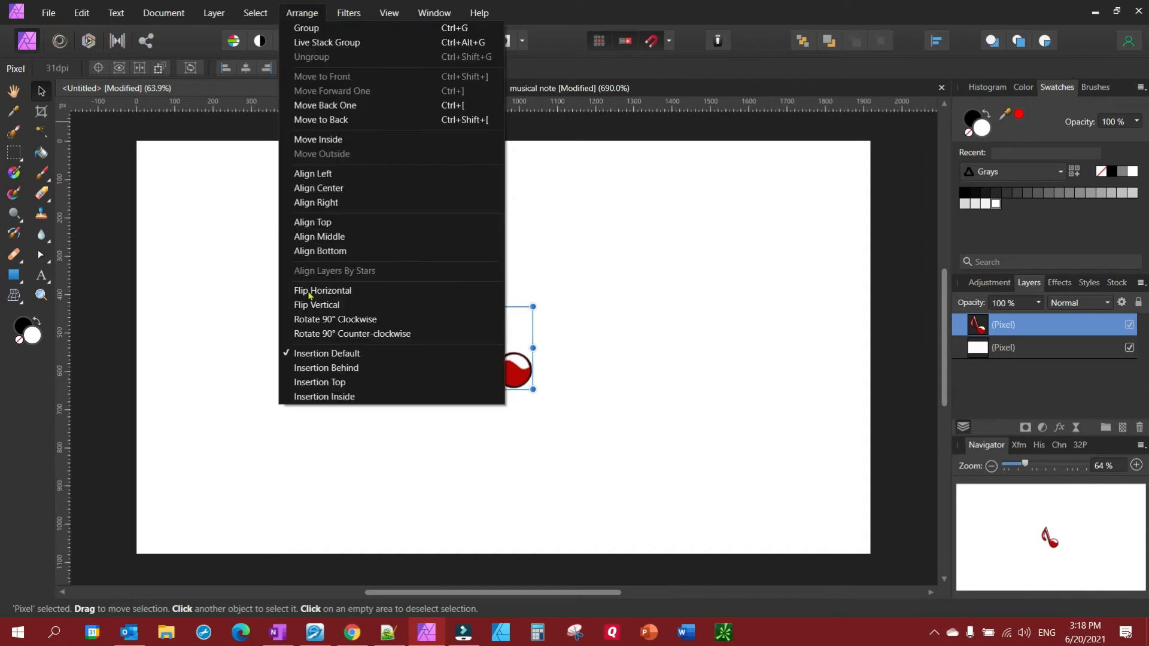
click(317, 305)
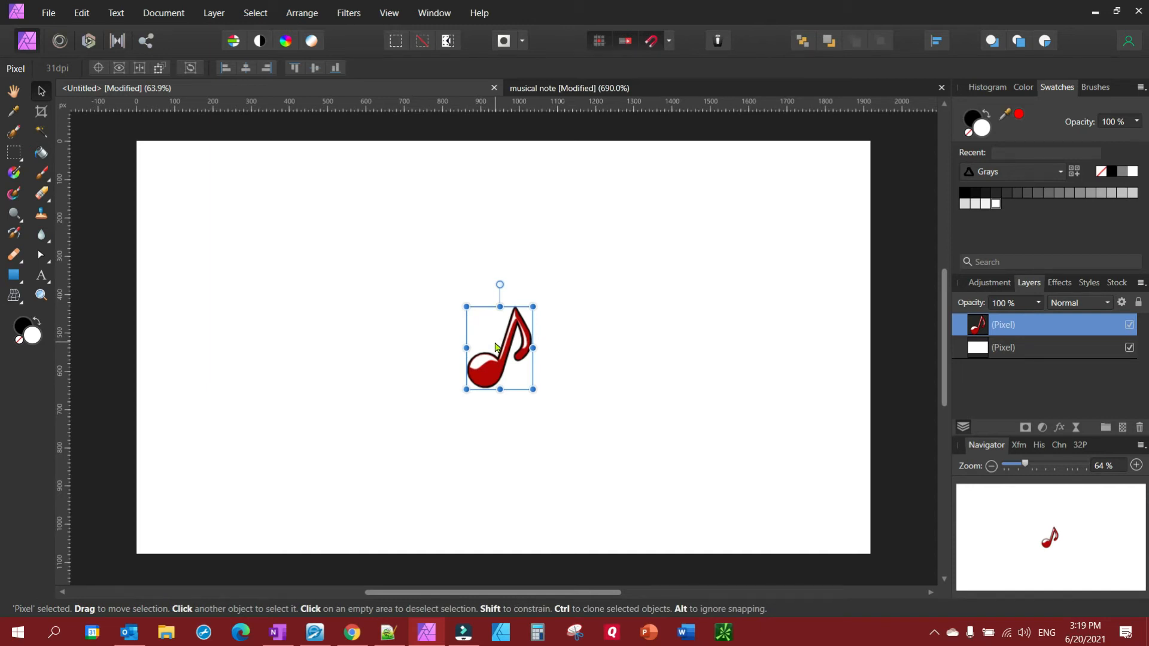
mouse_move(506, 357)
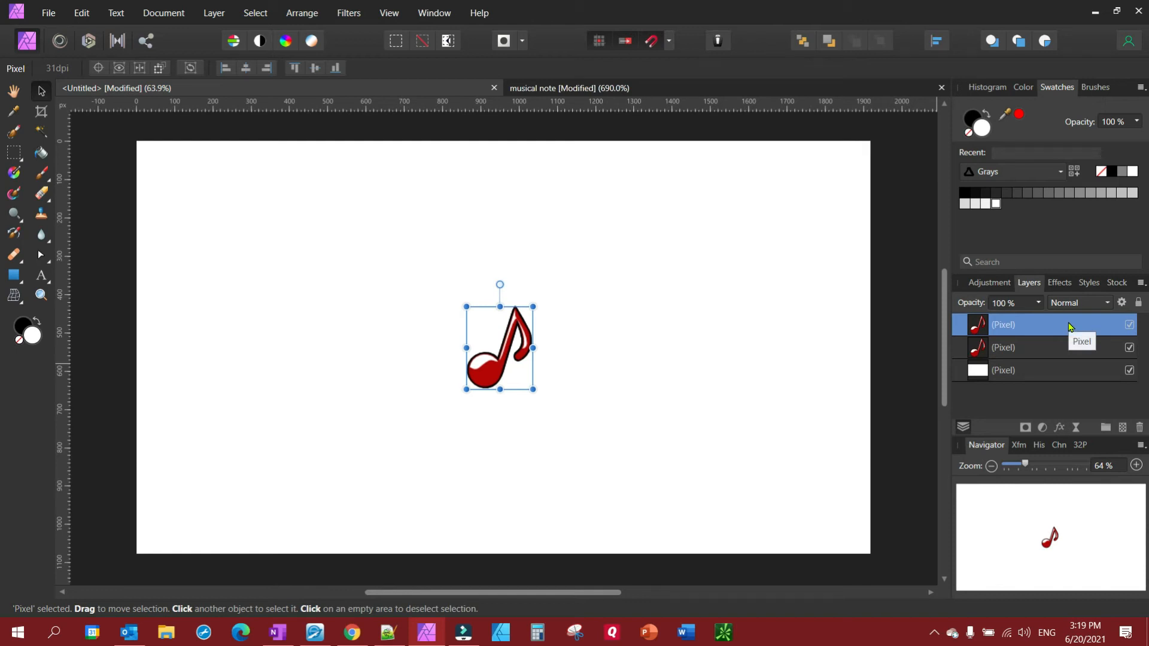
Flip the duplicate note horizontally via Arrange and drag it left of the original
click(302, 13)
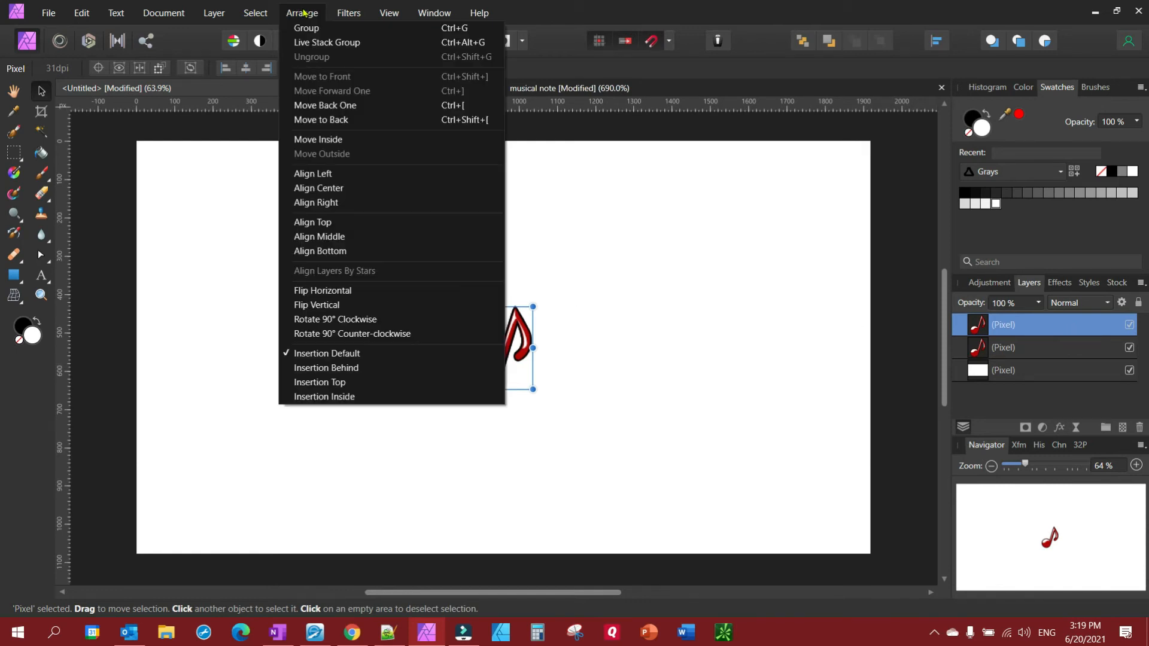
mouse_move(336, 319)
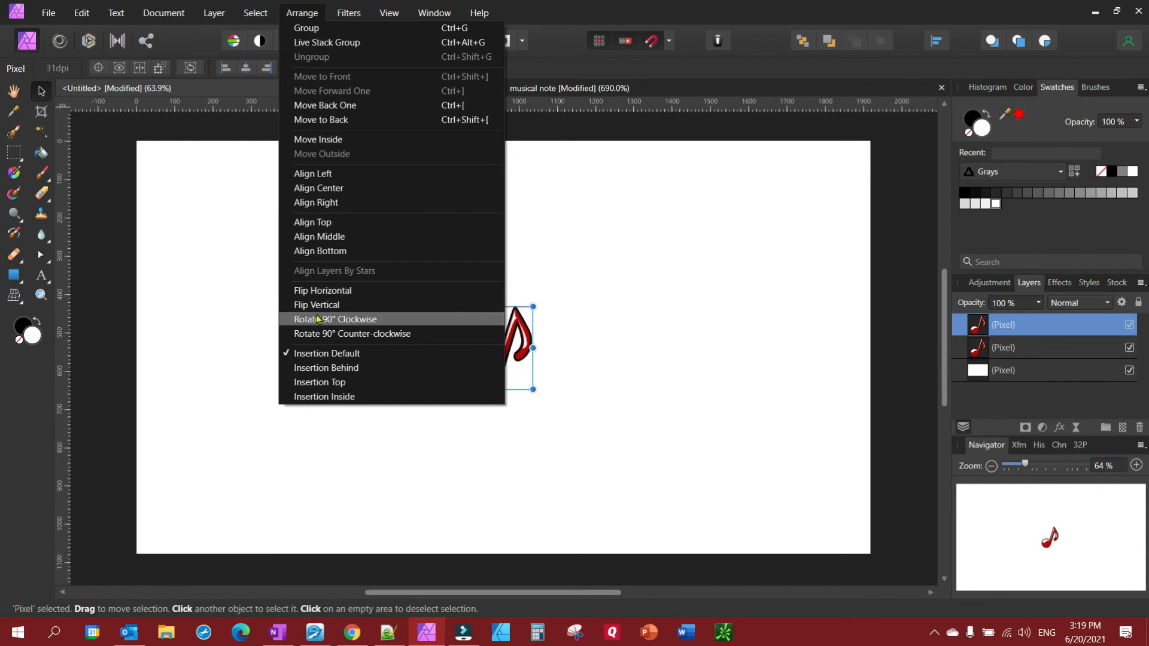
mouse_move(322, 290)
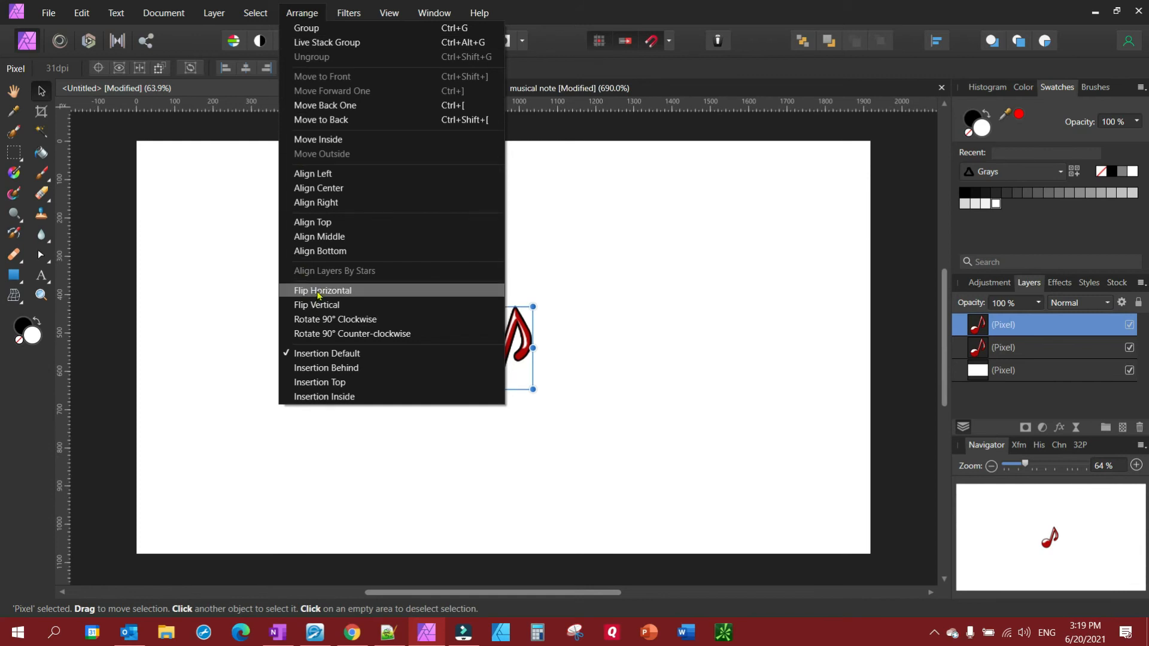
click(322, 290)
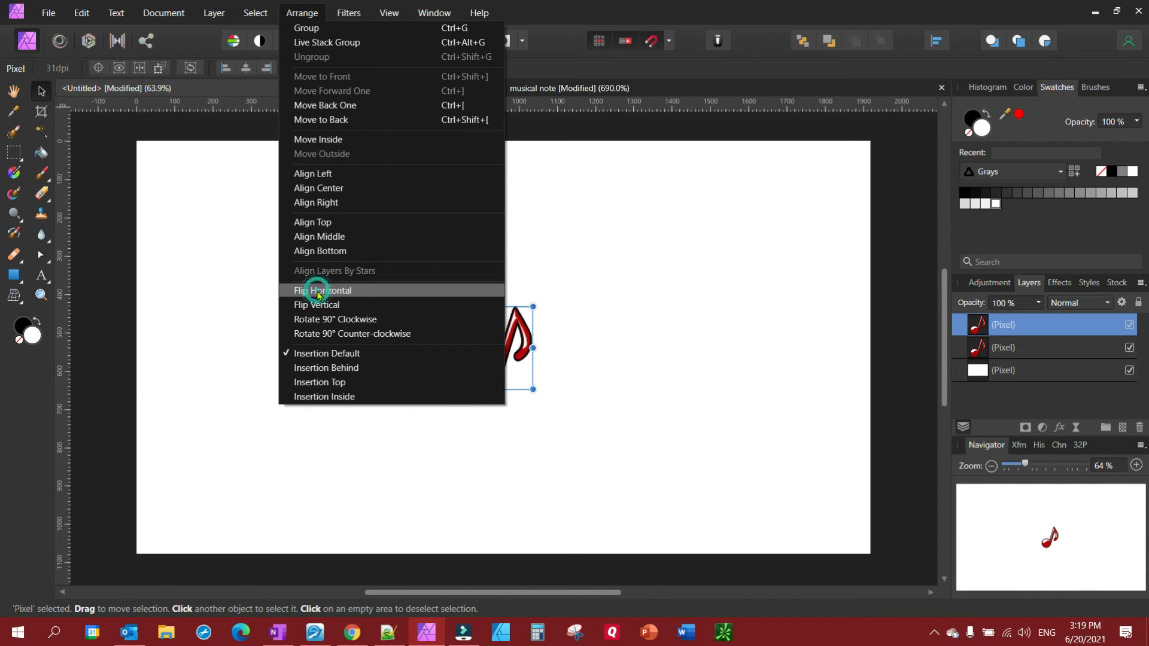
click(323, 291)
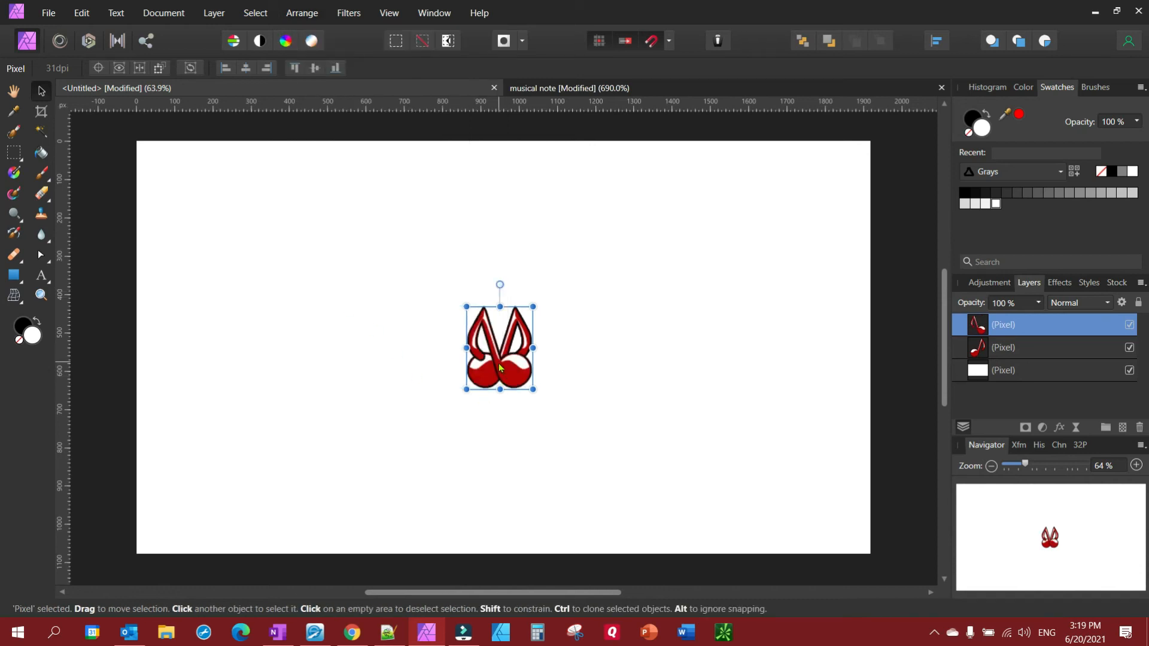
drag(498, 348, 421, 349)
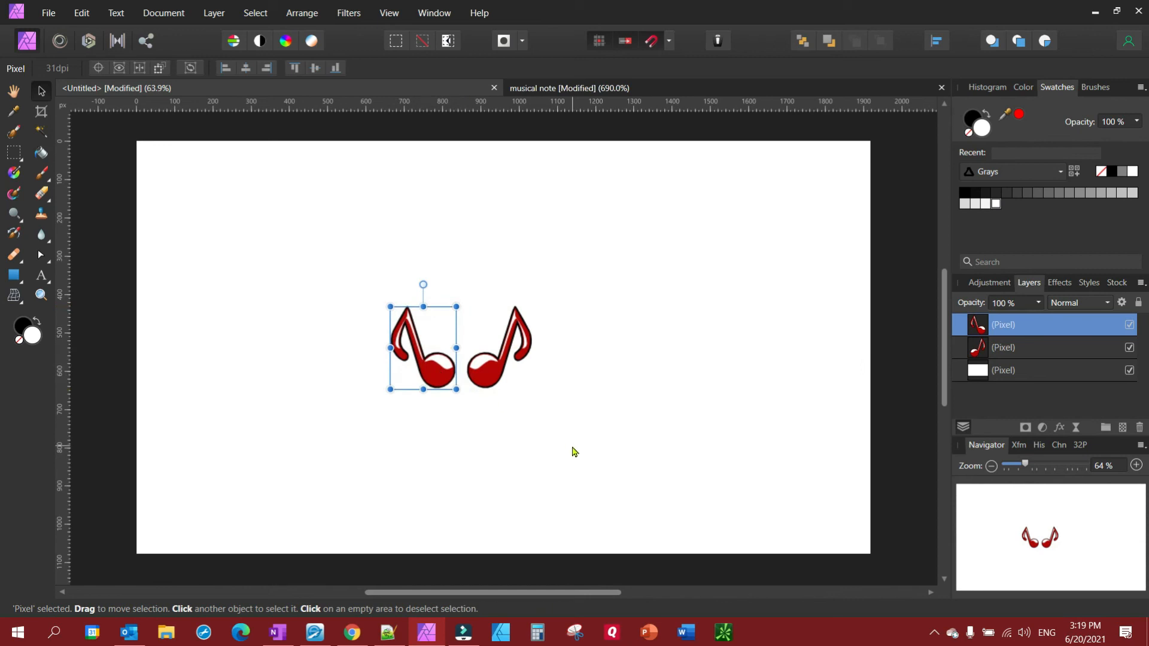
mouse_move(444, 296)
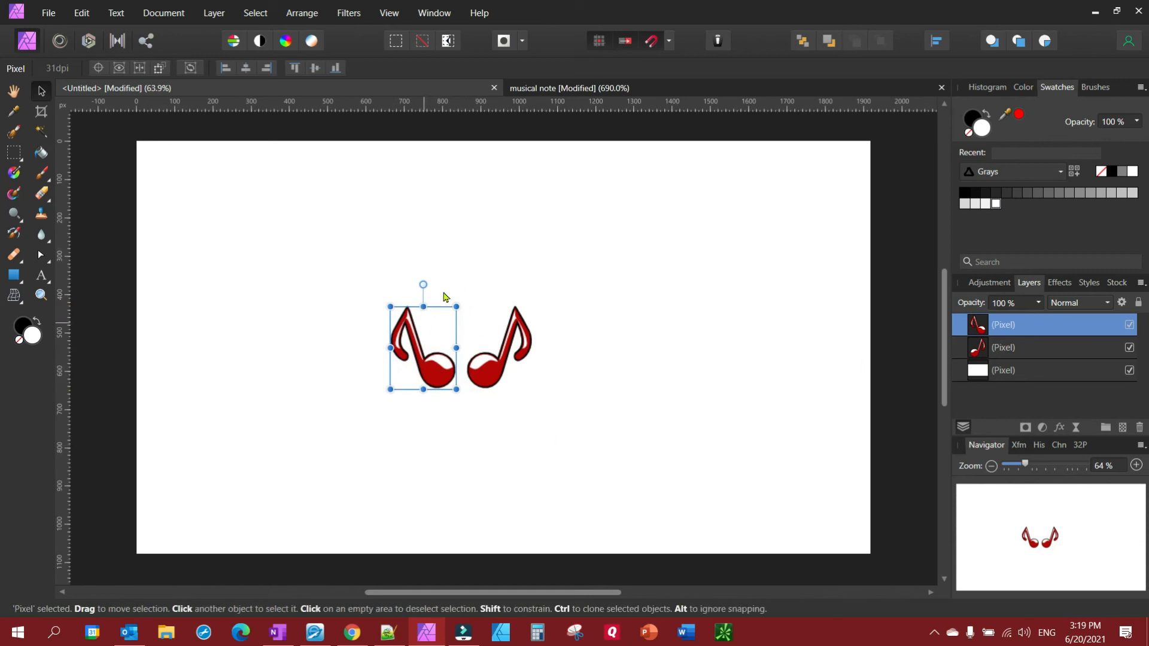